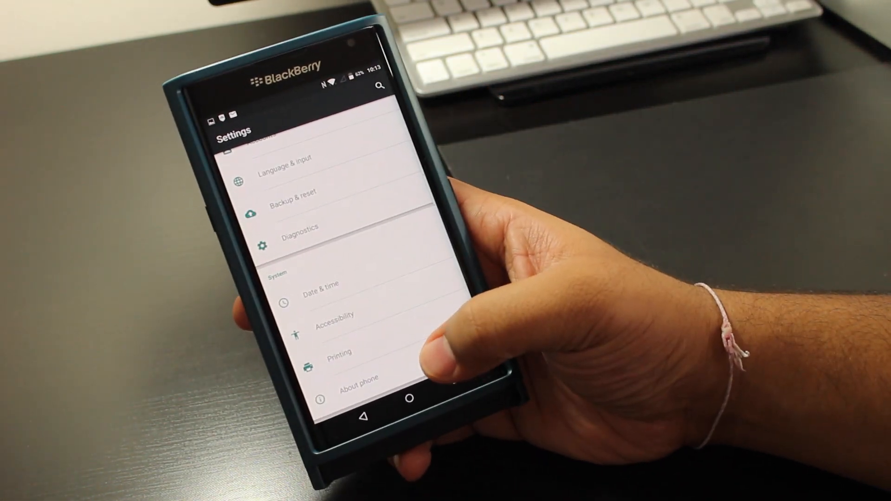
# Step: Open About phone to view the model, Android version, kernel and build number
pyautogui.click(359, 379)
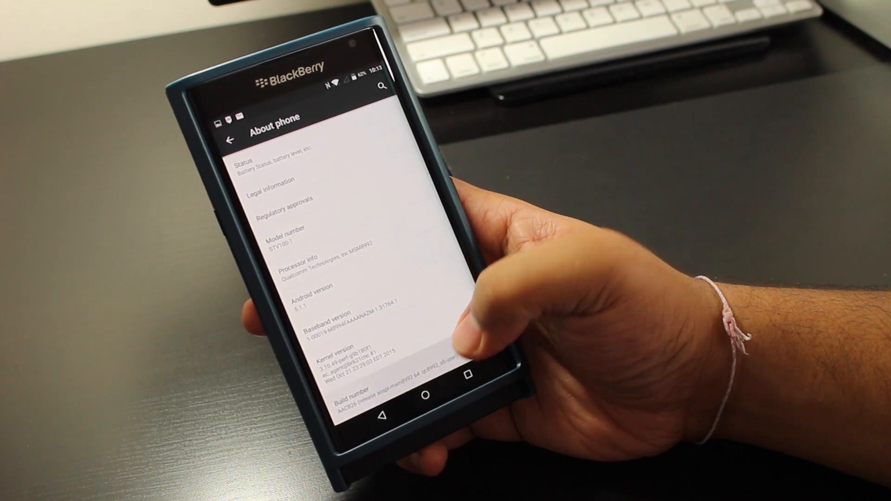
# Step: Tap Build number repeatedly to unlock and enable Developer options
pyautogui.click(329, 398)
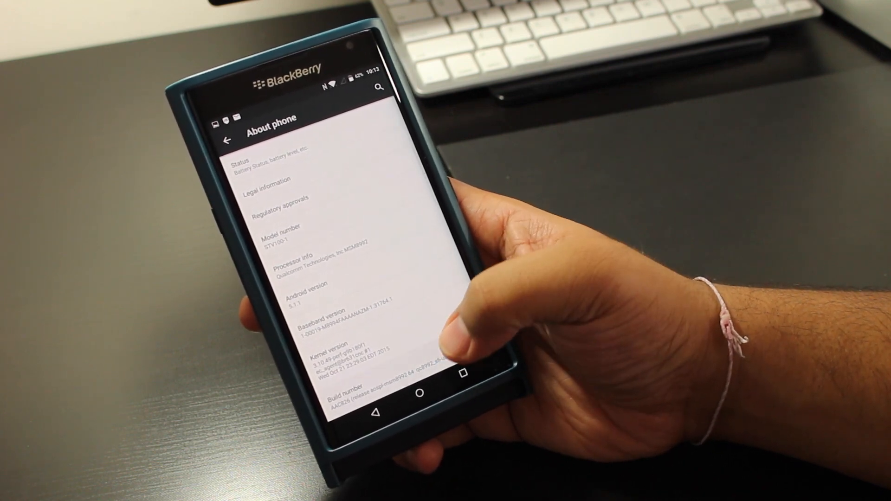
pyautogui.click(329, 398)
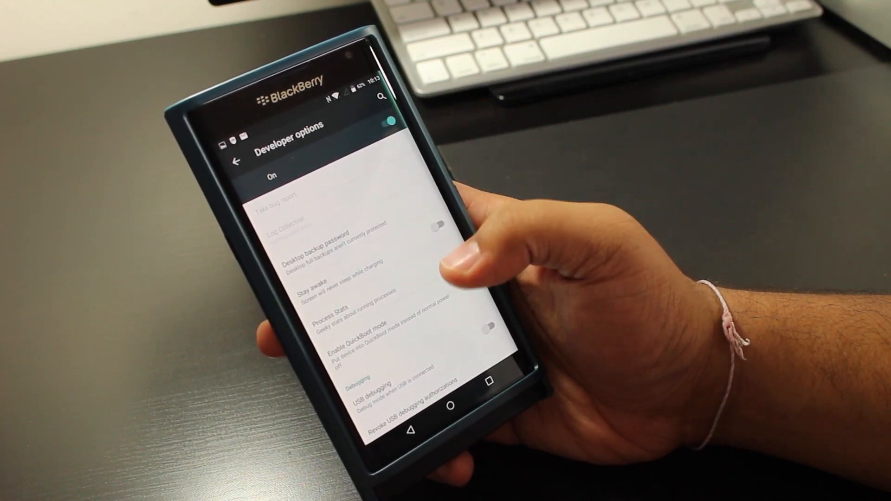
pyautogui.scroll(-3)
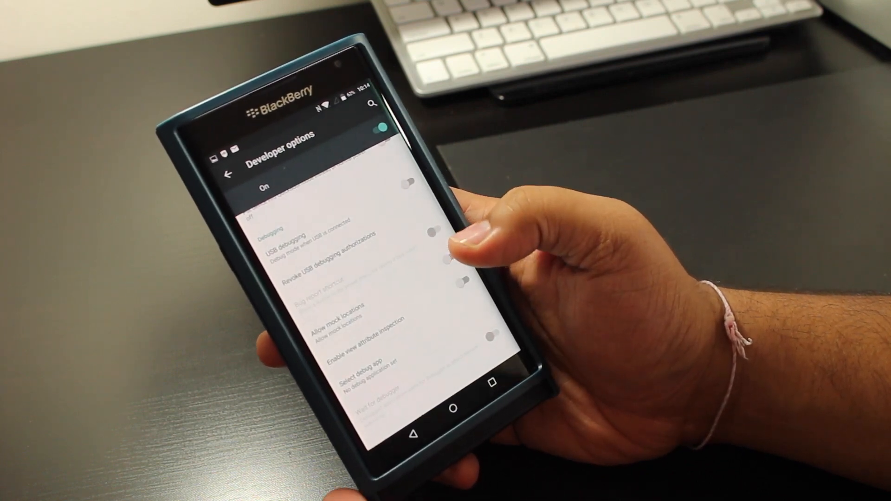
pyautogui.scroll(-3)
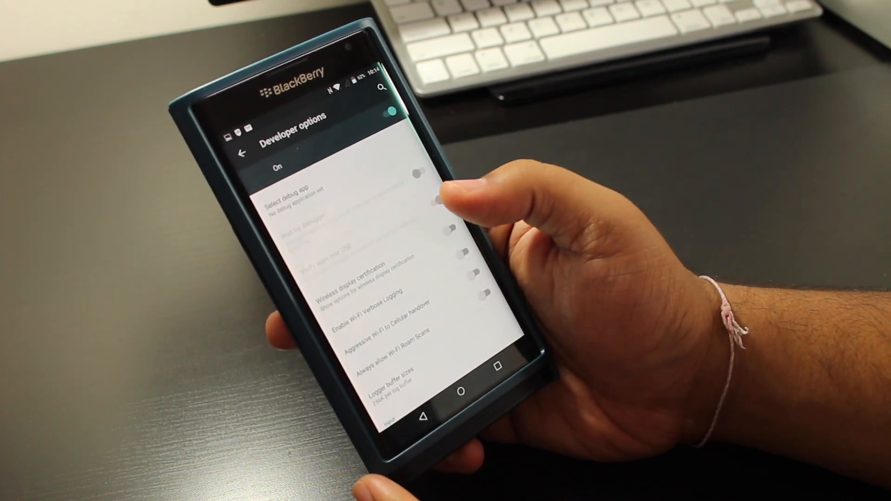
pyautogui.scroll(-3)
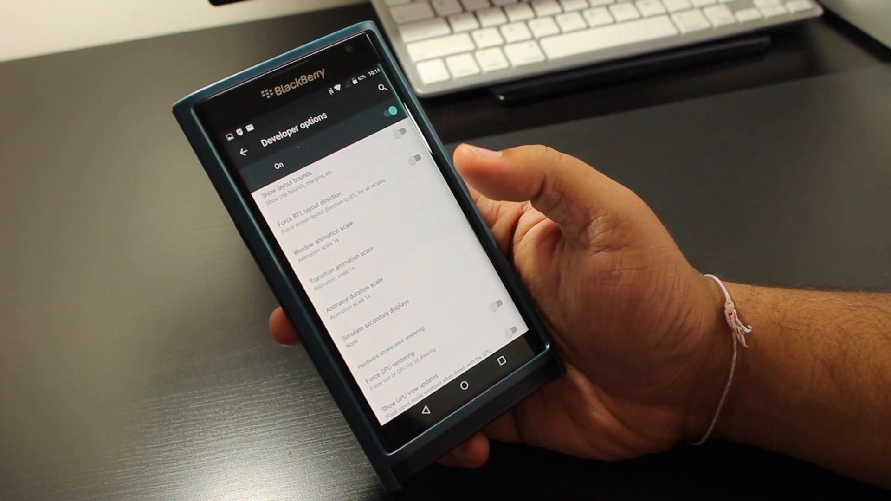
pyautogui.scroll(-3)
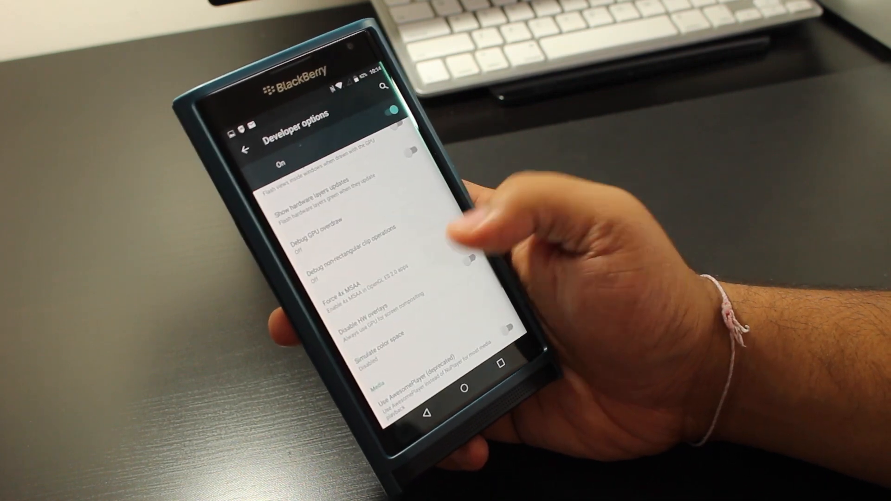